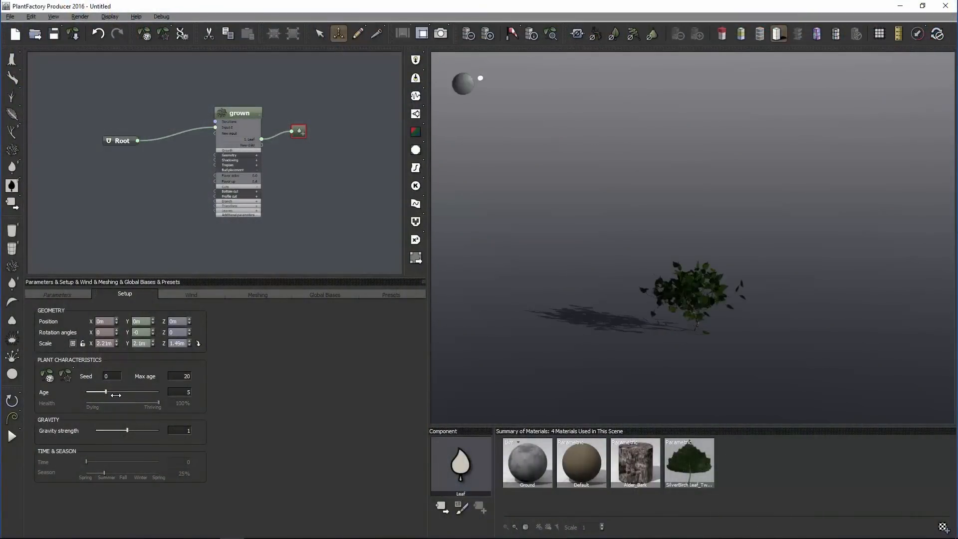
Drag the Age slider under Plant Characteristics from 5 up to about 17.
drag(98, 391, 126, 391)
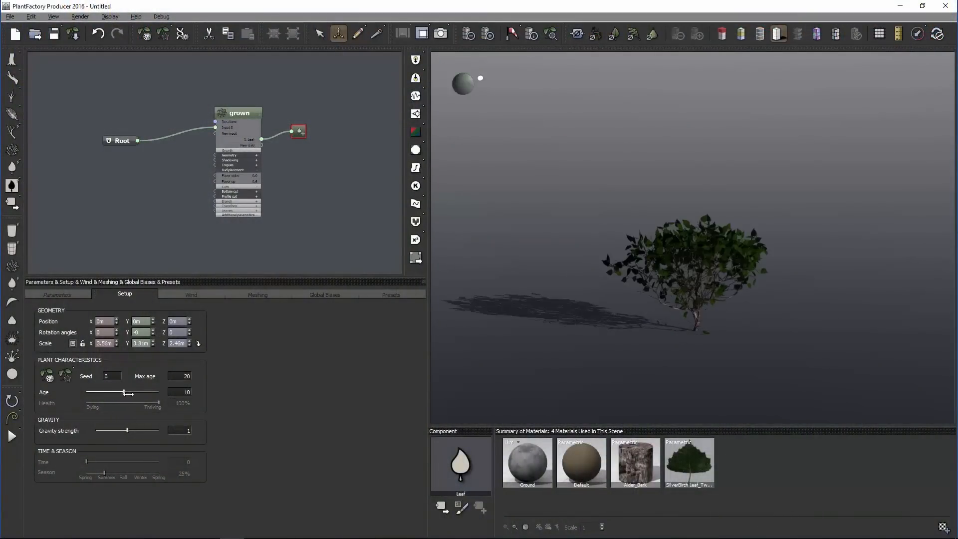
drag(124, 392, 138, 392)
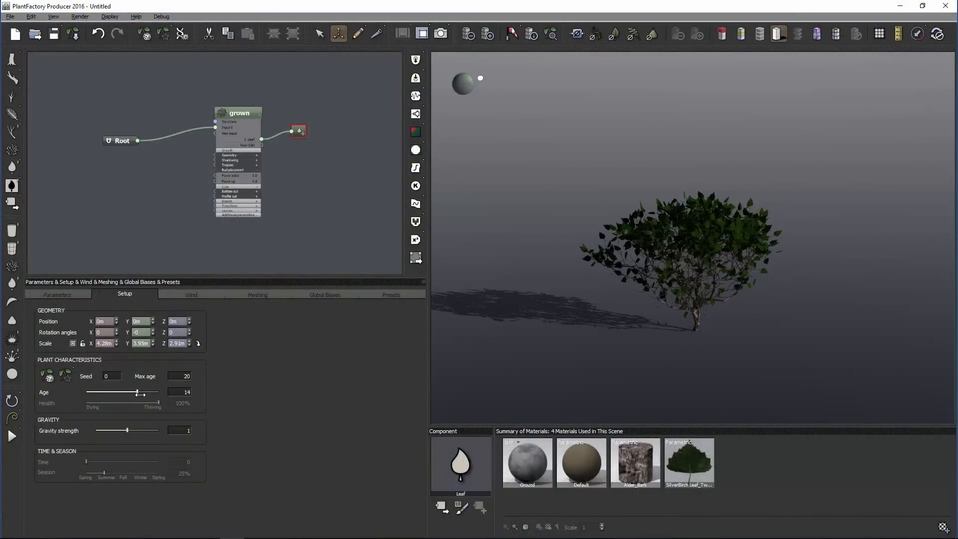
drag(136, 391, 147, 392)
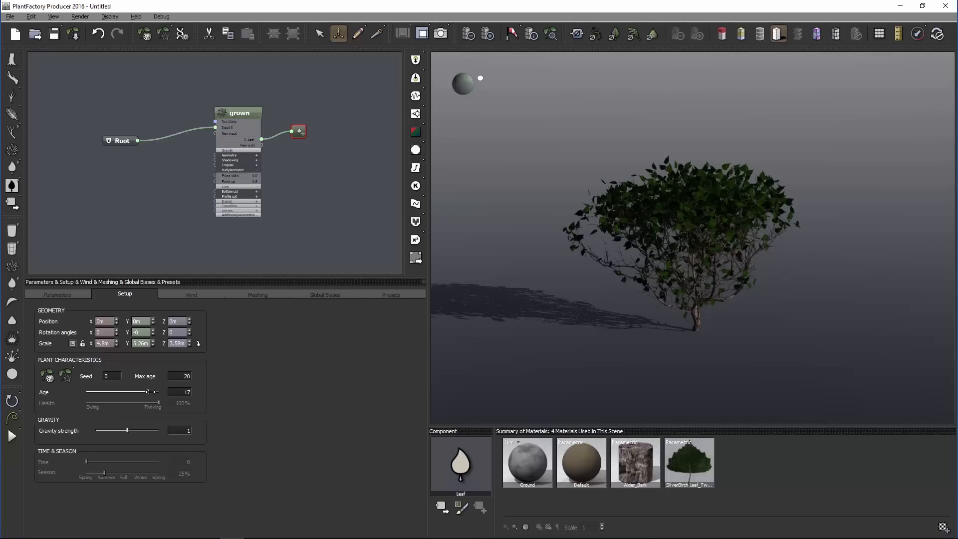
drag(146, 390, 160, 391)
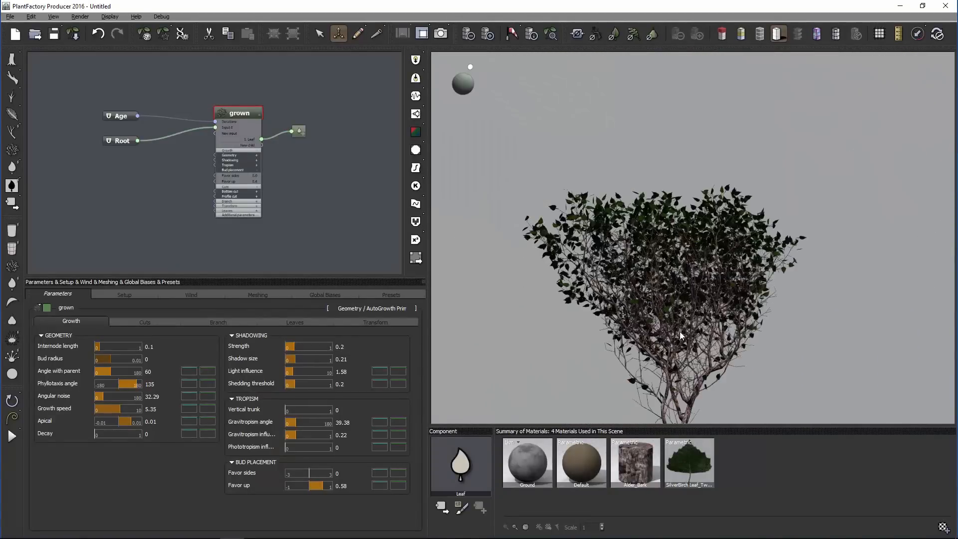
Raise the AutoGrowth plant's age and lower leaf Children Distribution Presence to 0.02.
click(124, 295)
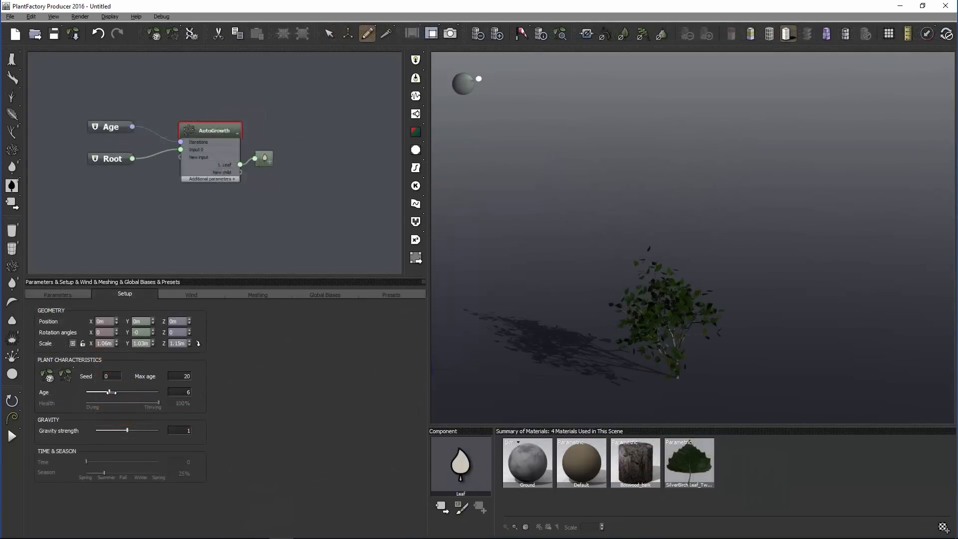
drag(107, 391, 138, 392)
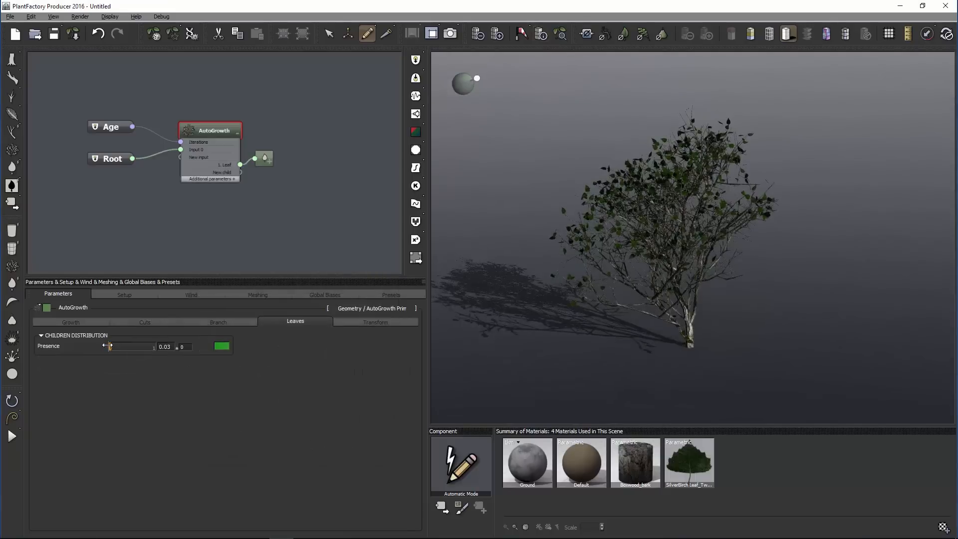
drag(110, 347, 115, 346)
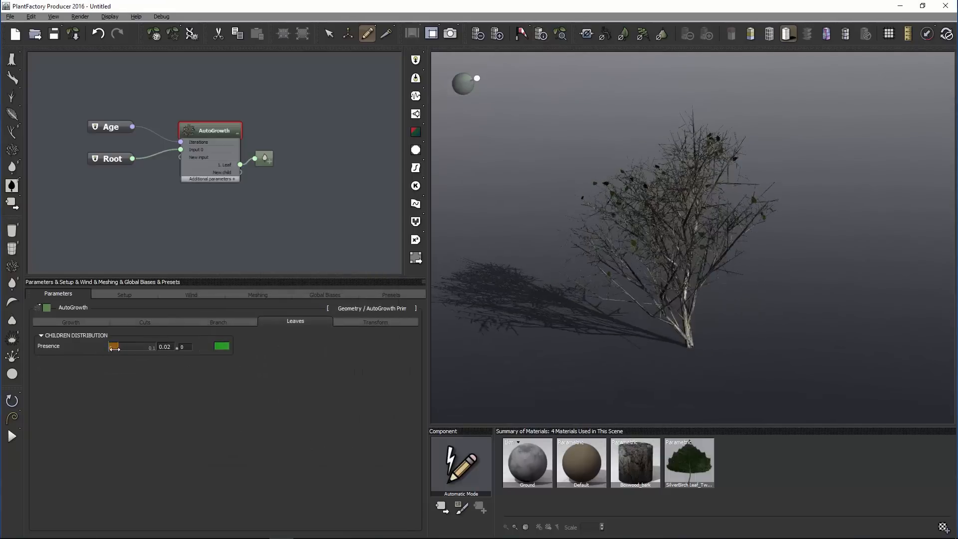
click(70, 321)
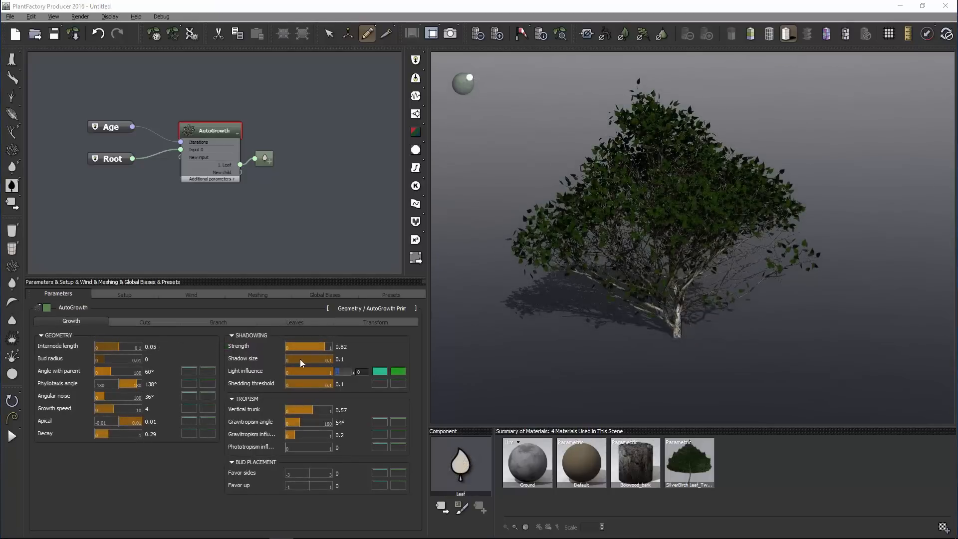
Adjust branch shadowing on the Growth tab and lower Apical to 0.02.
drag(318, 346, 302, 346)
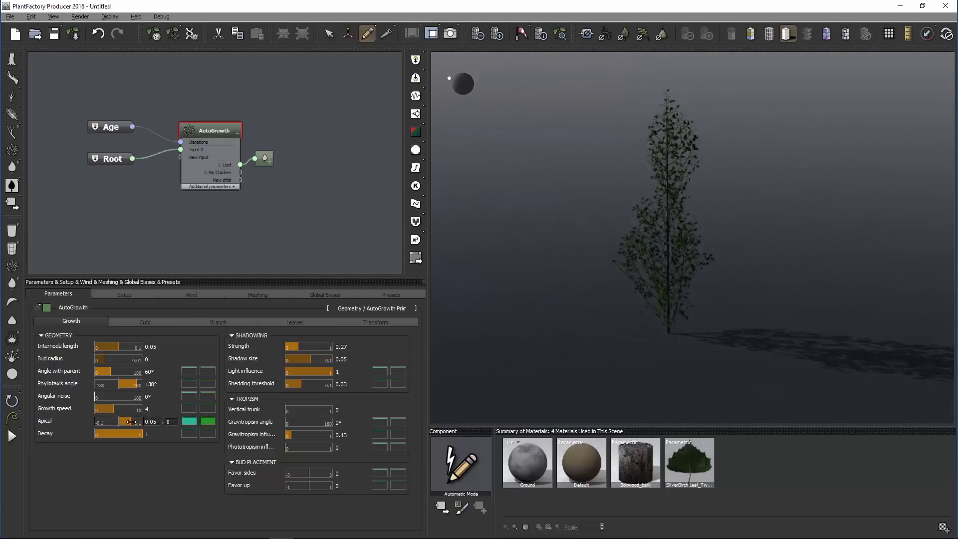
drag(140, 422, 122, 422)
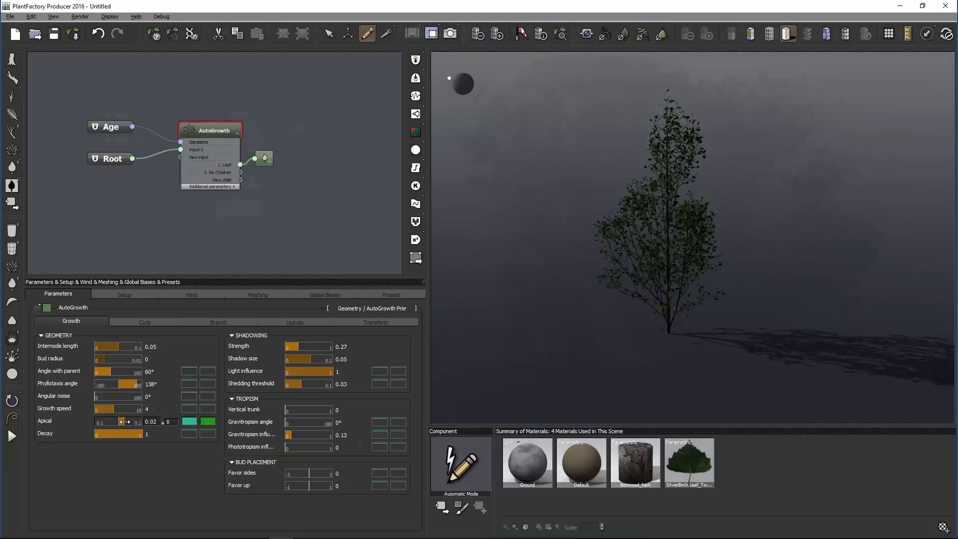